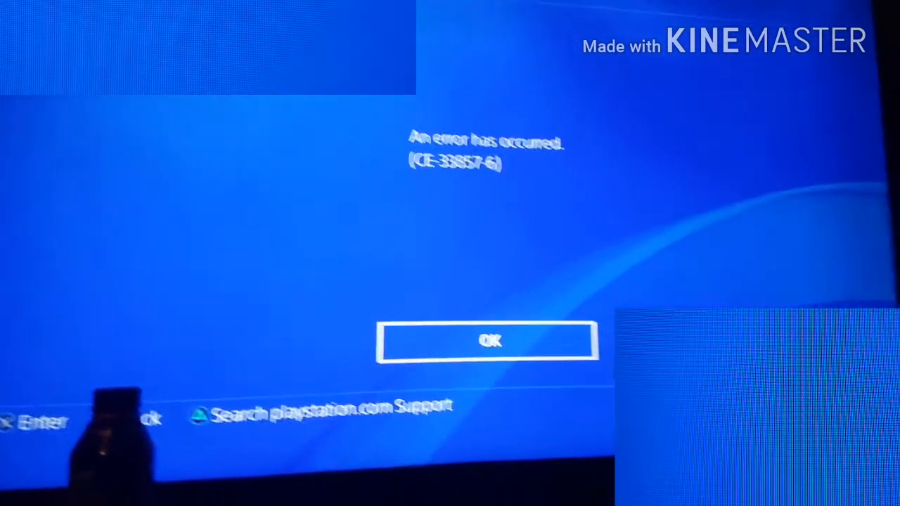
Select OK on the CE-33857-6 error dialog to return to the Messages group chat
left_click(487, 340)
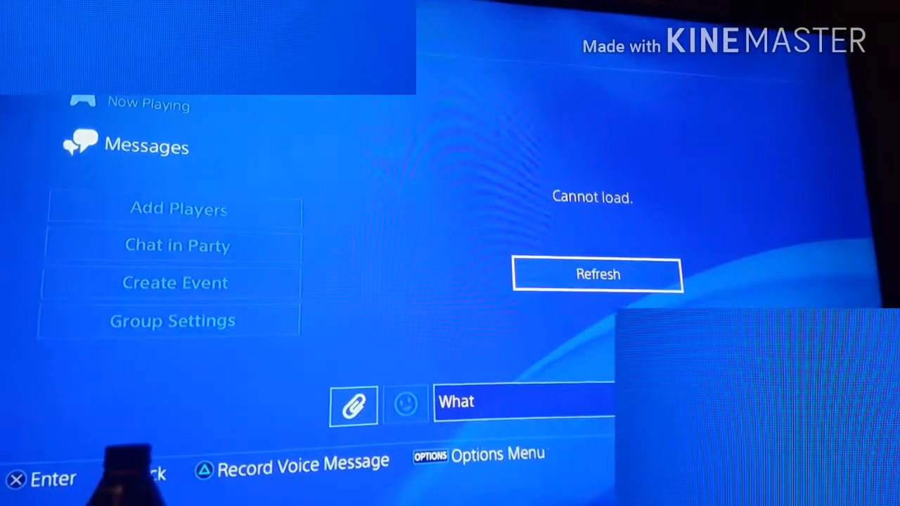